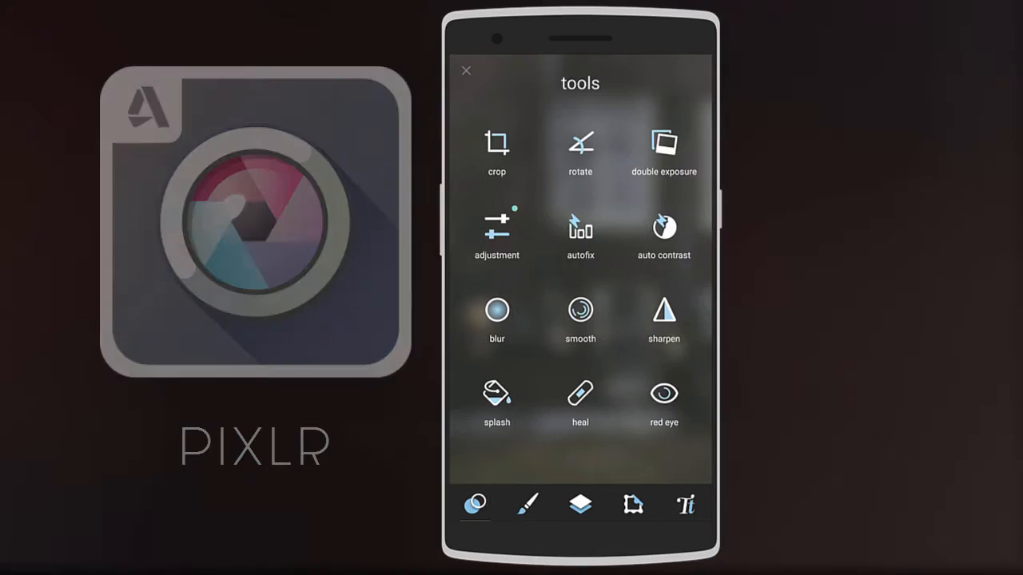
Browse Pixlr's brush collection and scroll through the default borders grid
click(527, 505)
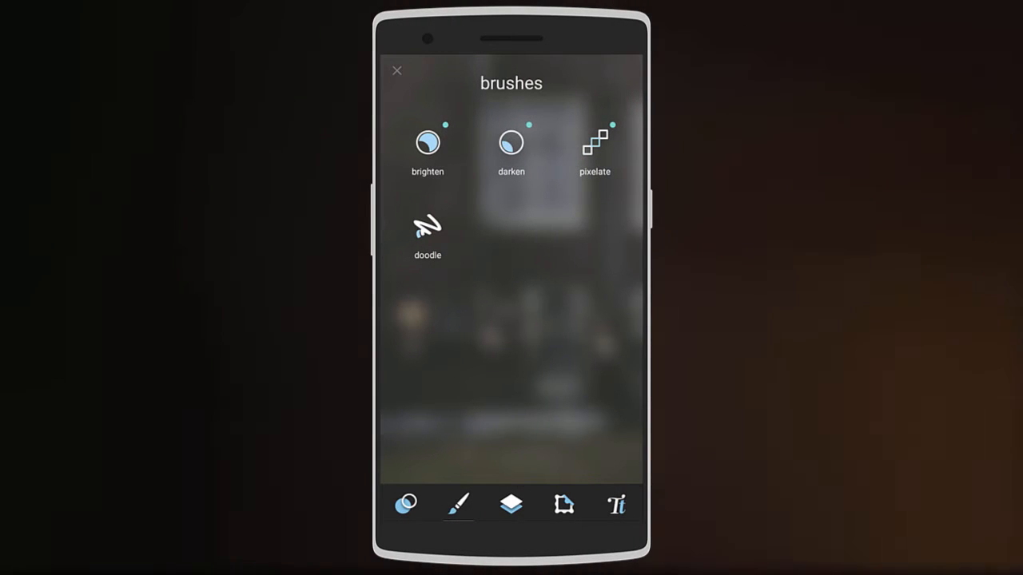
click(511, 505)
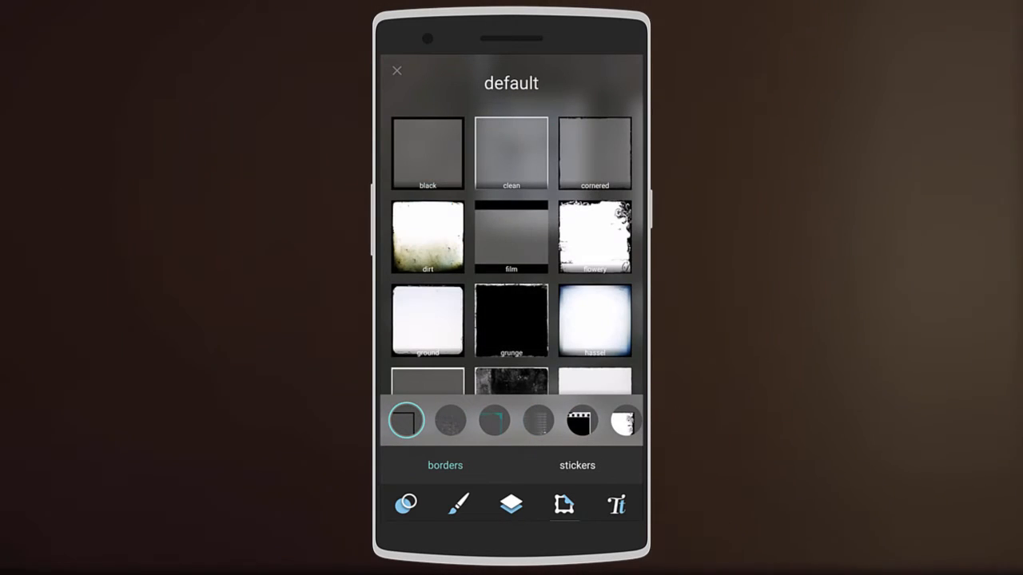
scroll(down, 3)
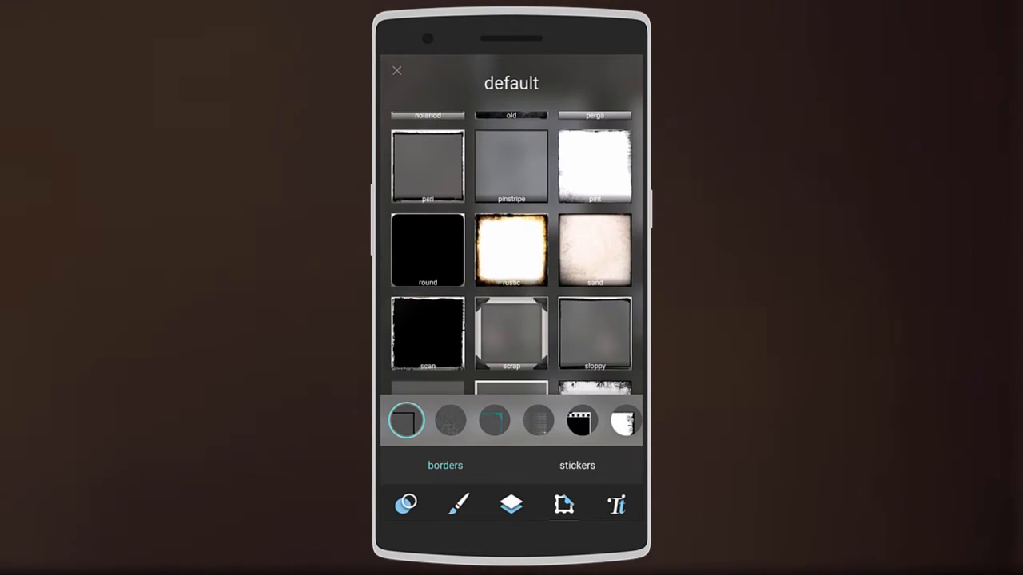
click(615, 505)
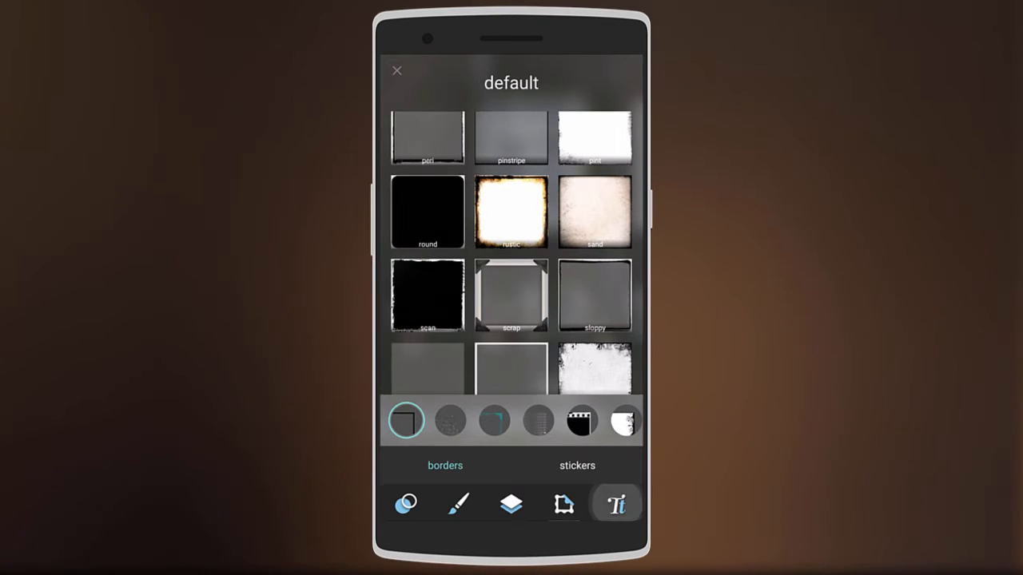
click(615, 505)
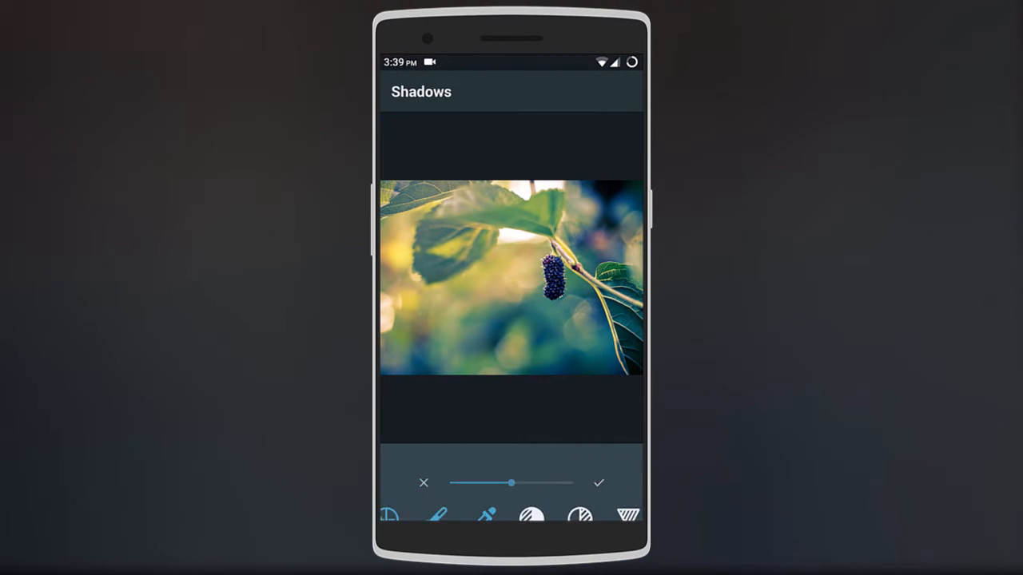
Apply the Shadows adjustment to the berry photo, then the Free Color splash edit
click(580, 515)
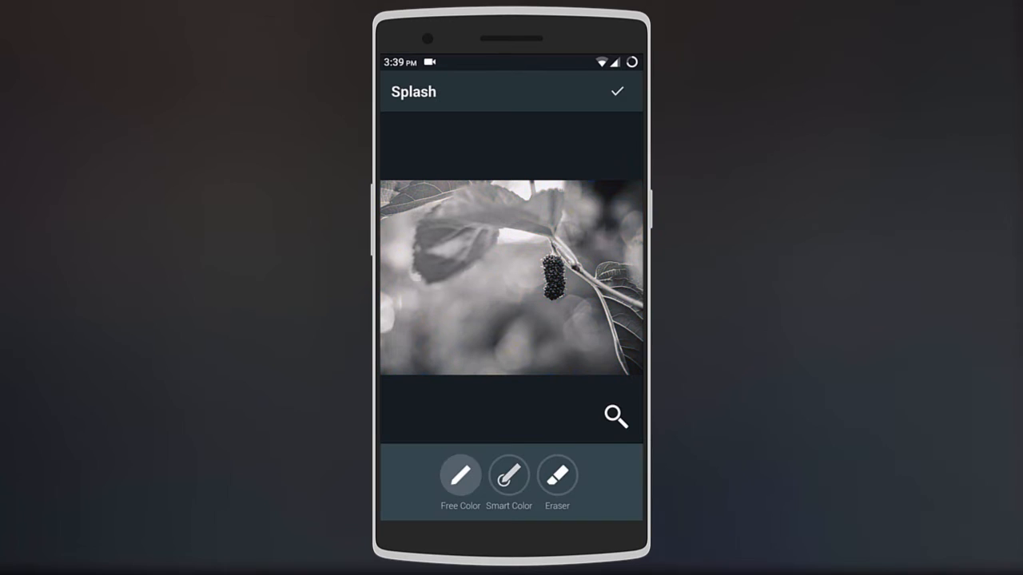
click(617, 91)
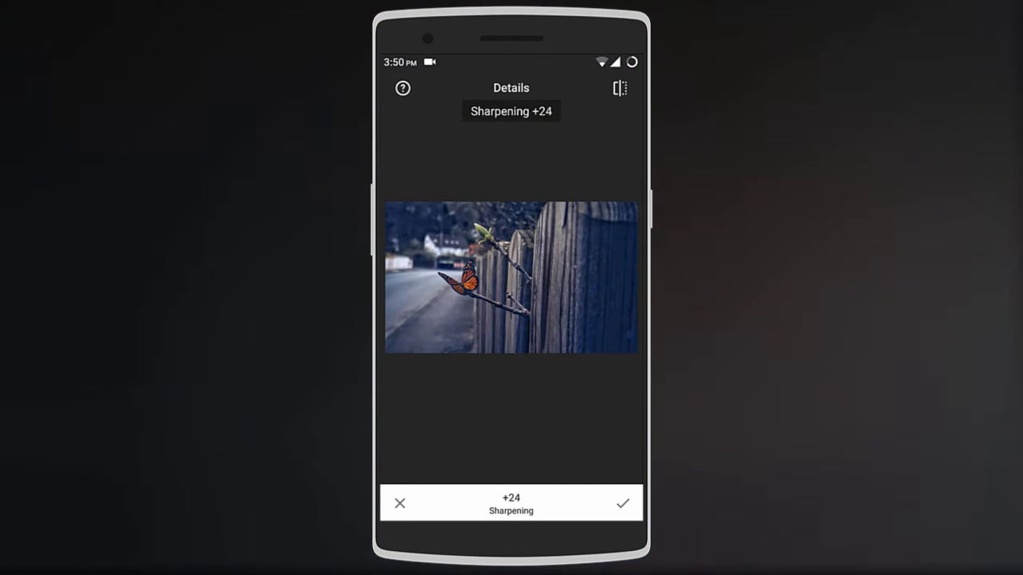
Apply Sharpening +24 to the butterfly photo, then Lens Blur at +25 strength
click(623, 503)
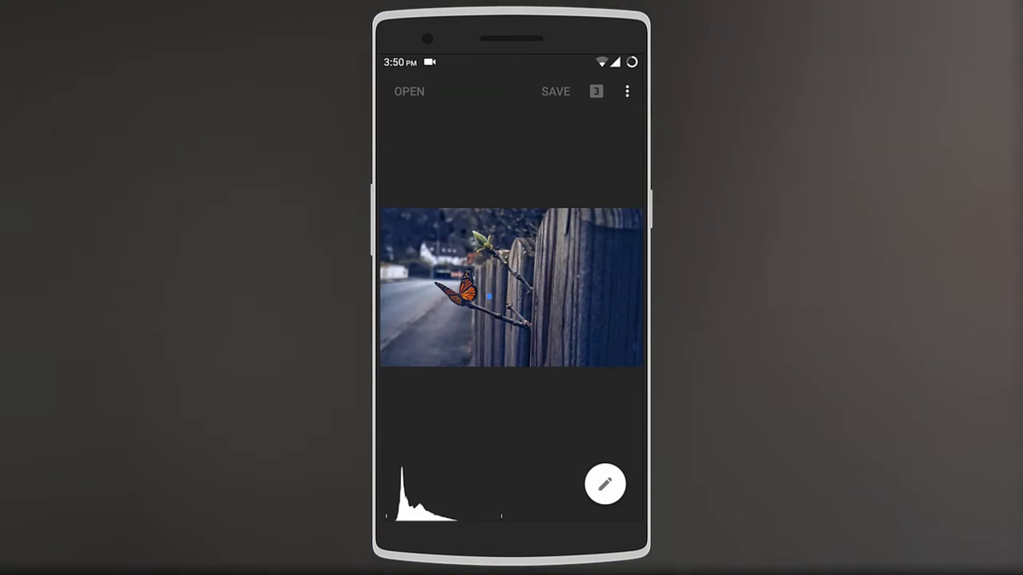
click(604, 484)
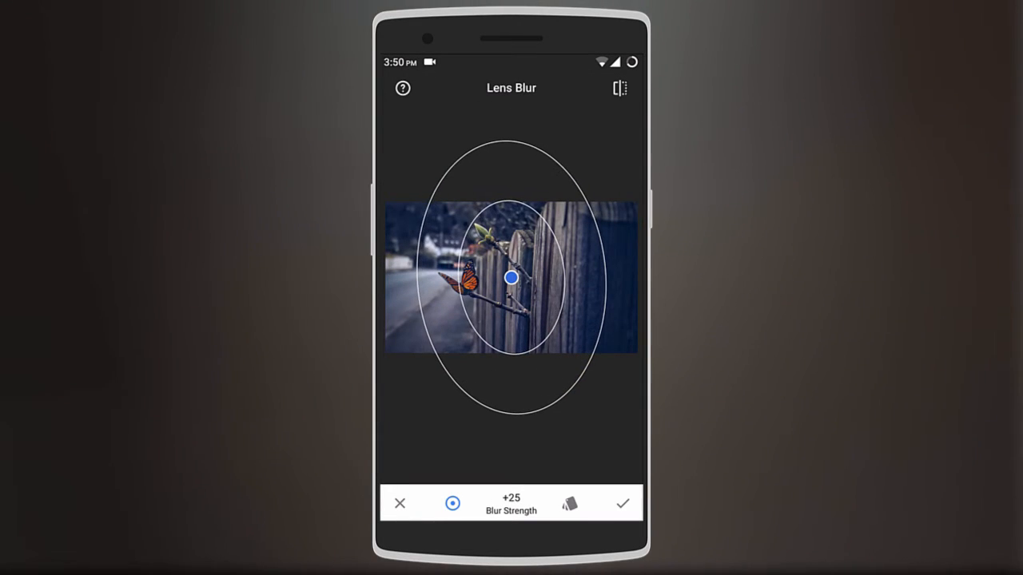
click(623, 502)
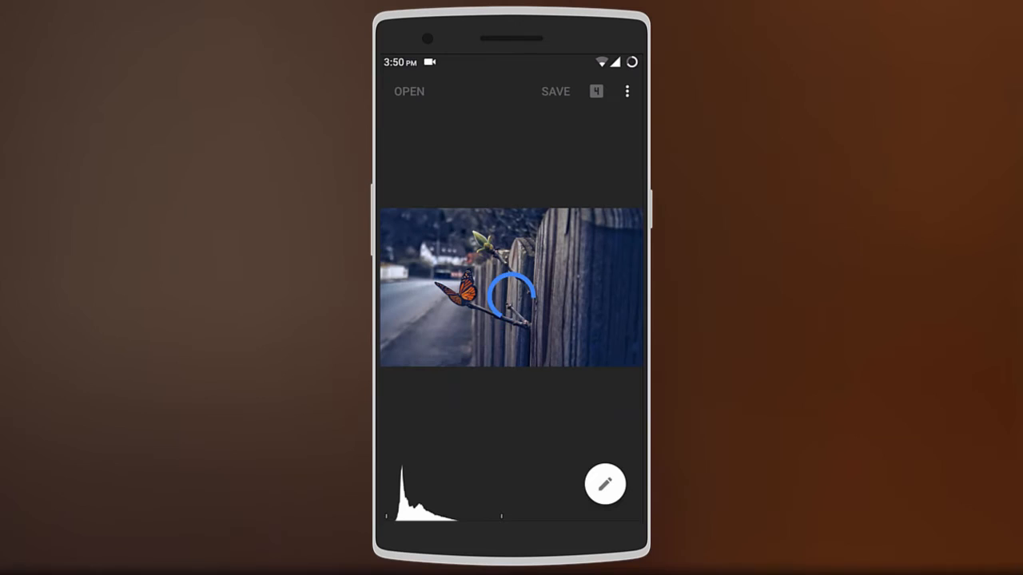
click(604, 484)
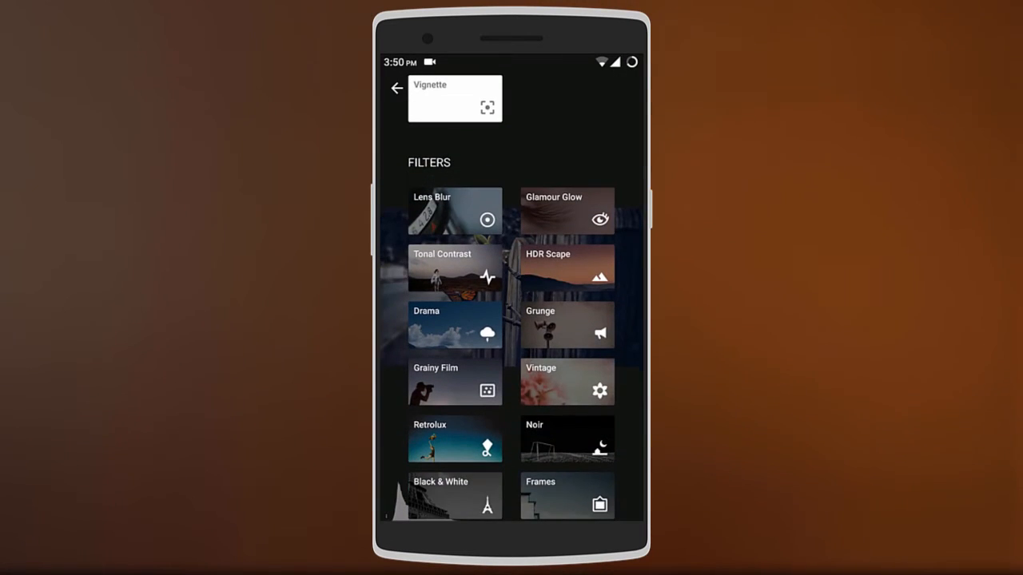
Apply frame 17 at Frame Width -10 to the butterfly photo
click(565, 495)
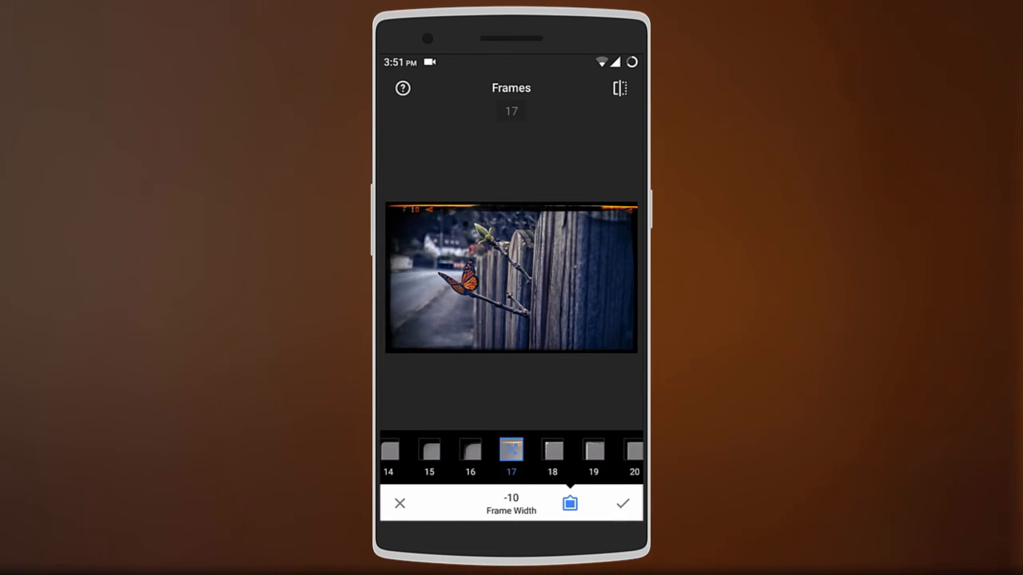
click(569, 502)
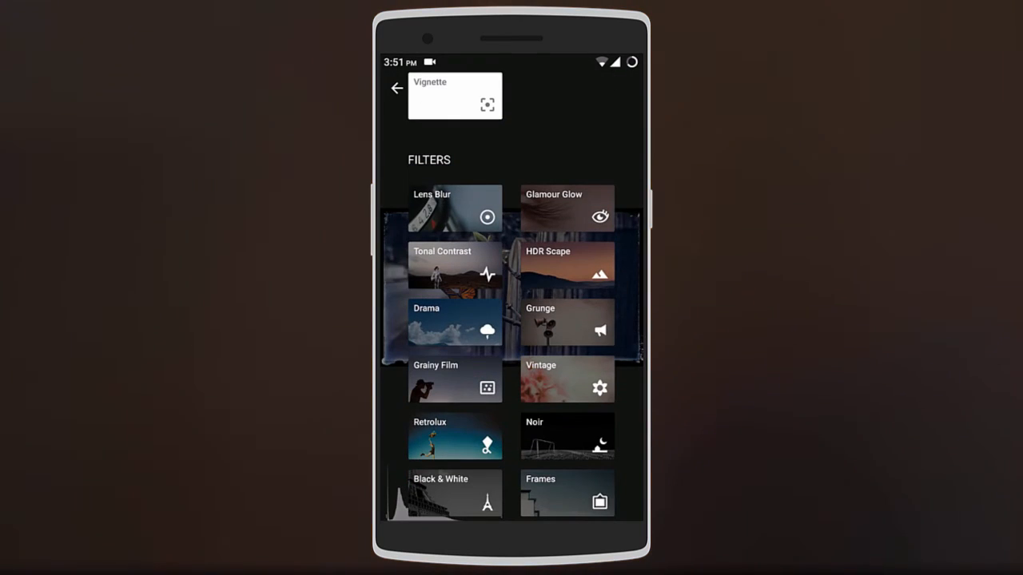
click(454, 435)
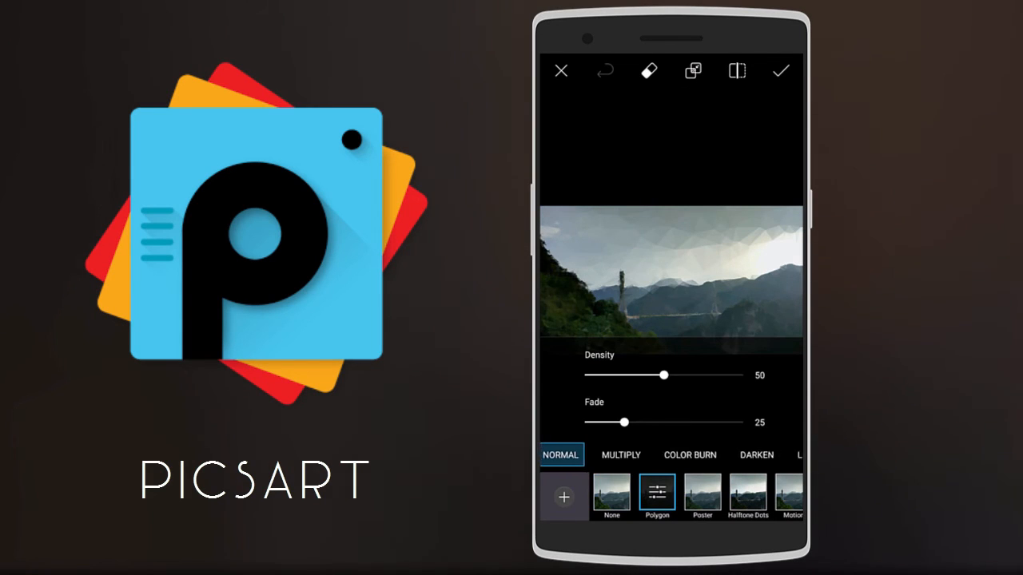
Apply the Polygon effect and place the title BRIDGE with Overlay blend on the landscape
click(780, 70)
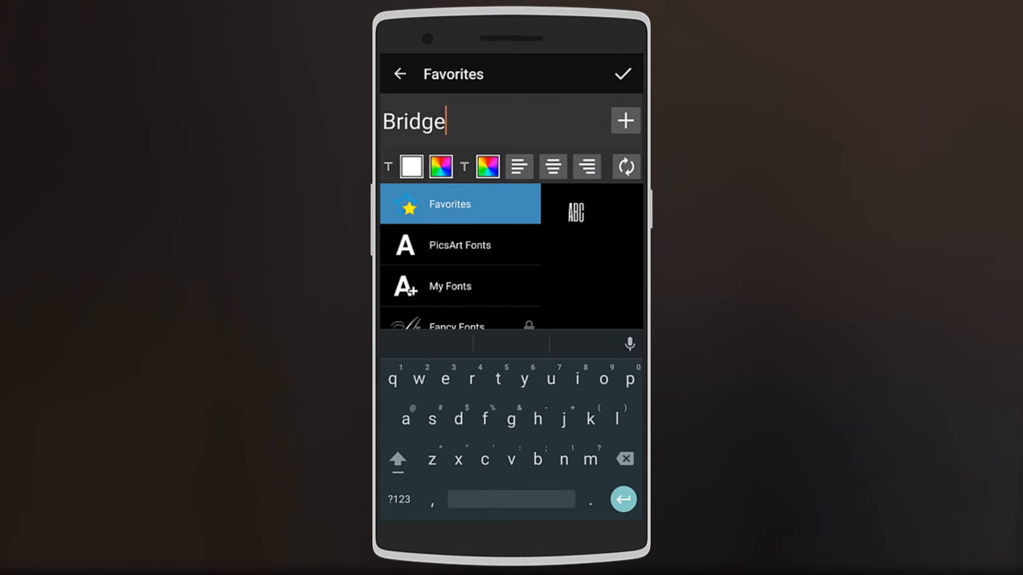
click(623, 74)
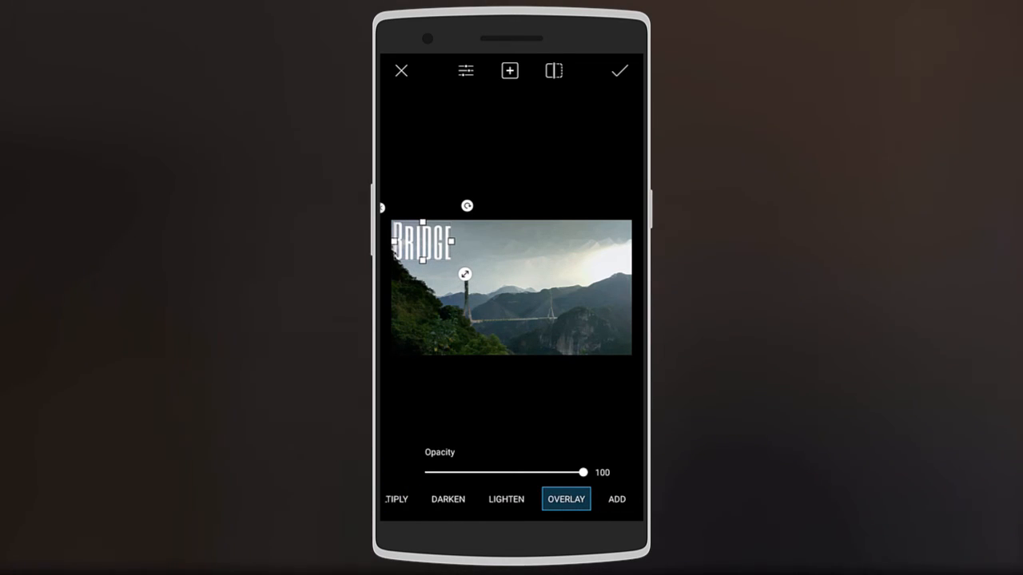
click(620, 70)
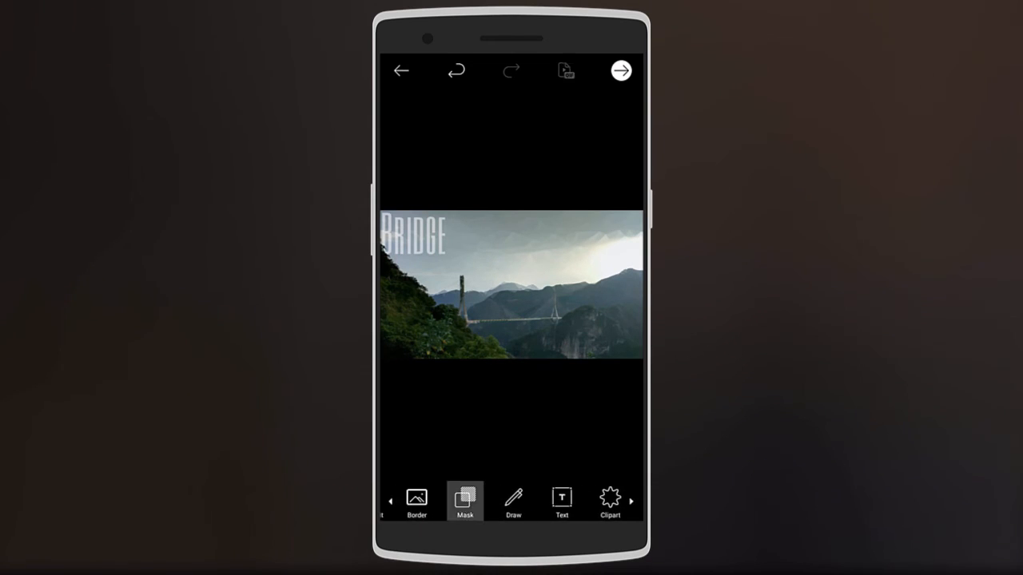
Add the Light 1 leak with Screen blend, shifted hue and lowered opacity
click(463, 502)
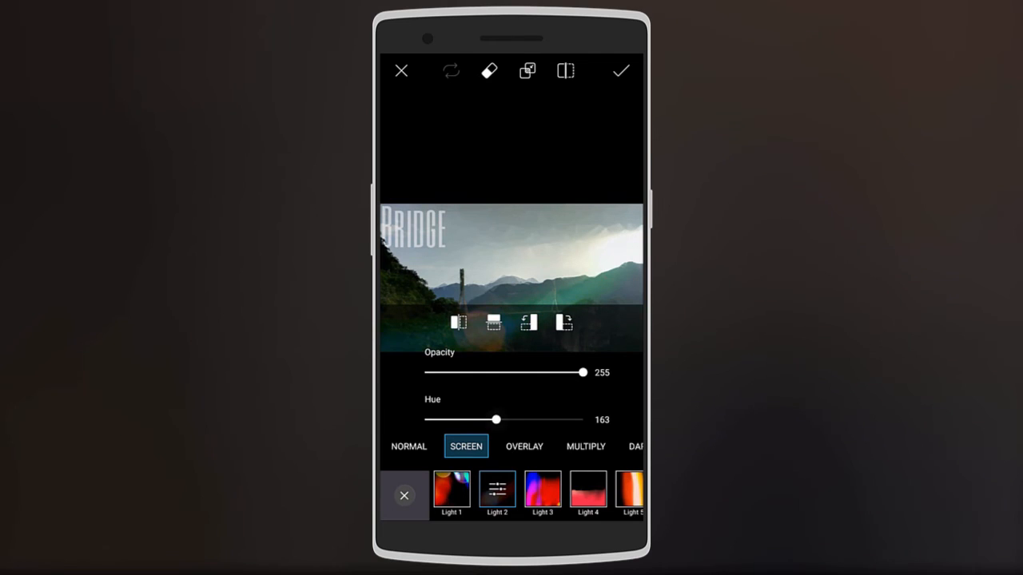
drag(496, 418, 492, 419)
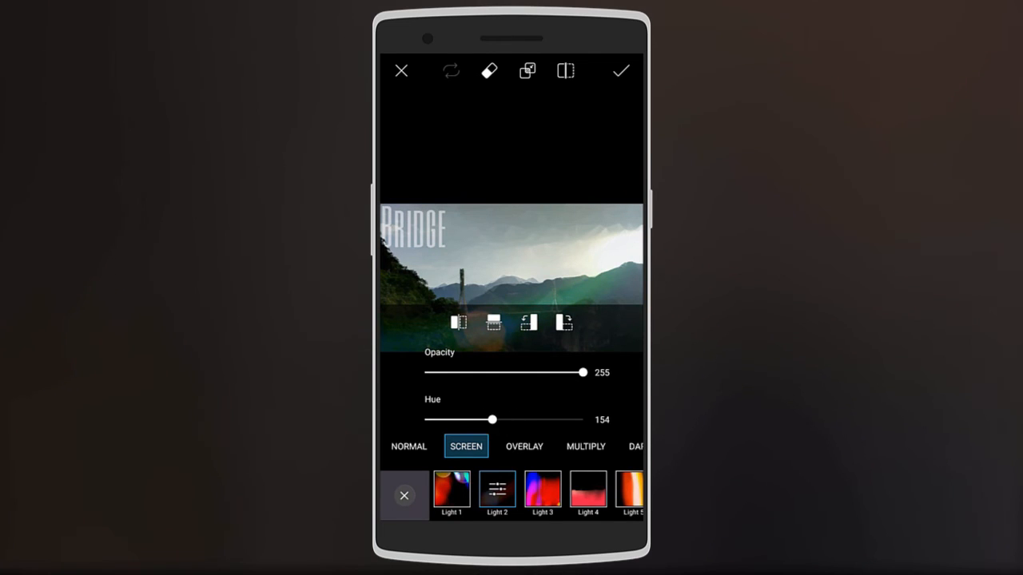
drag(583, 372, 511, 372)
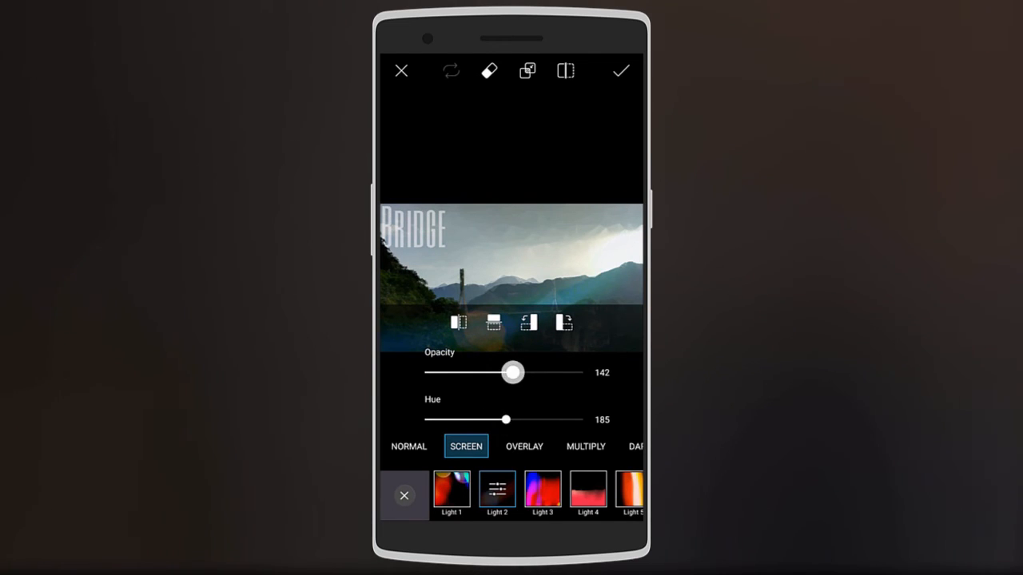
click(620, 71)
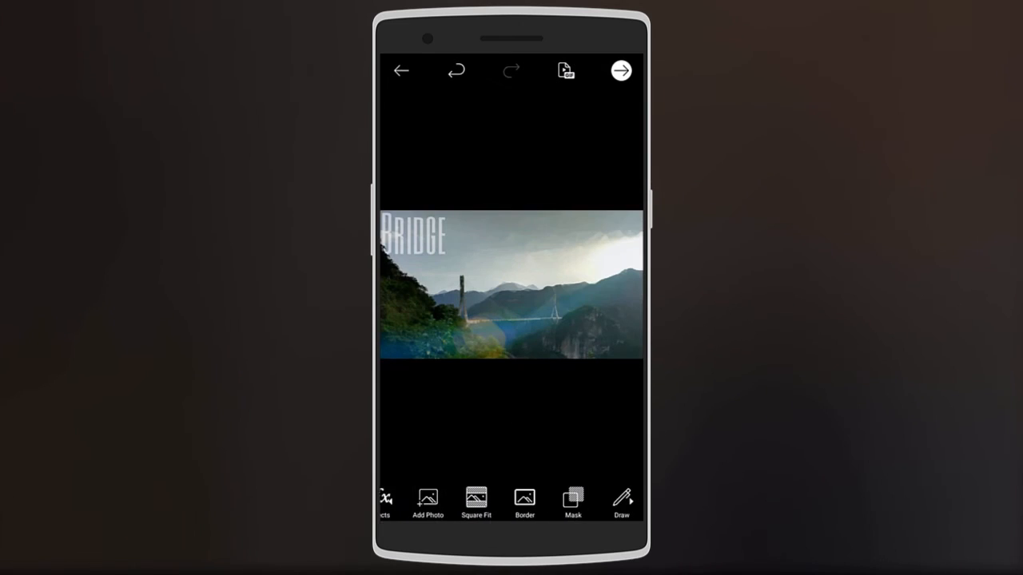
Lay a circle shape mask over the landscape, trying XOR then Darken blend at lowered opacity
scroll(left, 3)
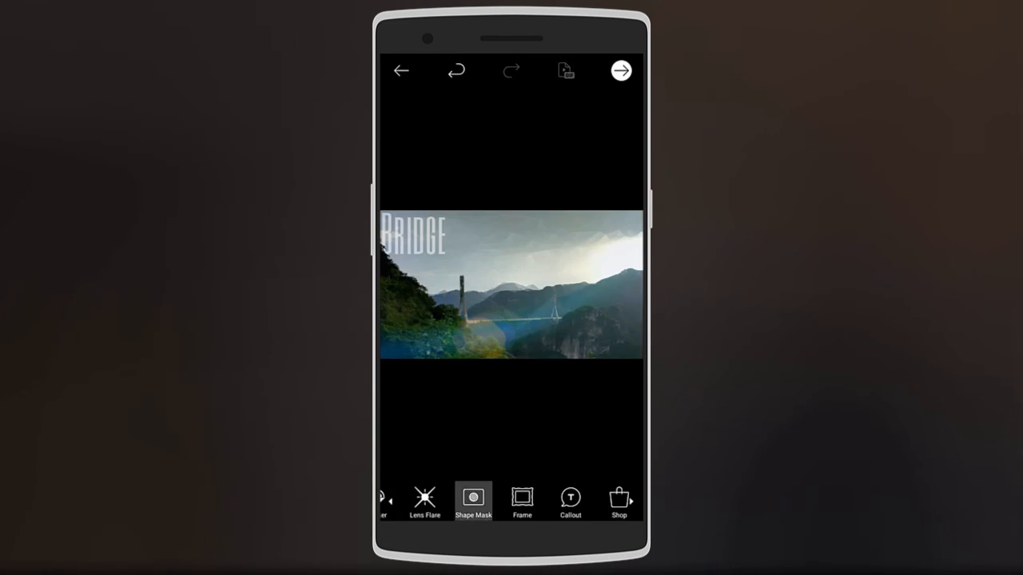
click(473, 502)
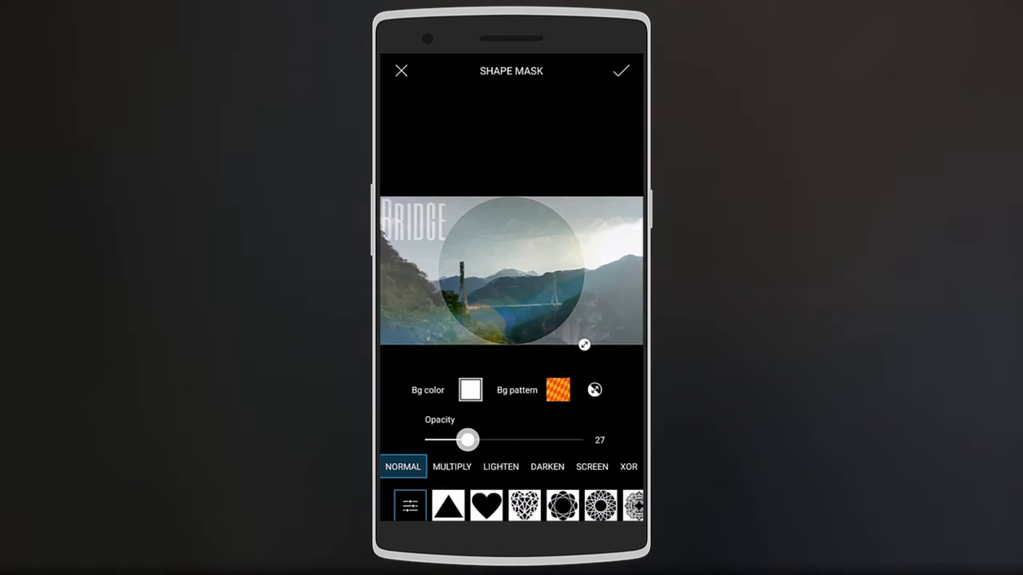
click(627, 466)
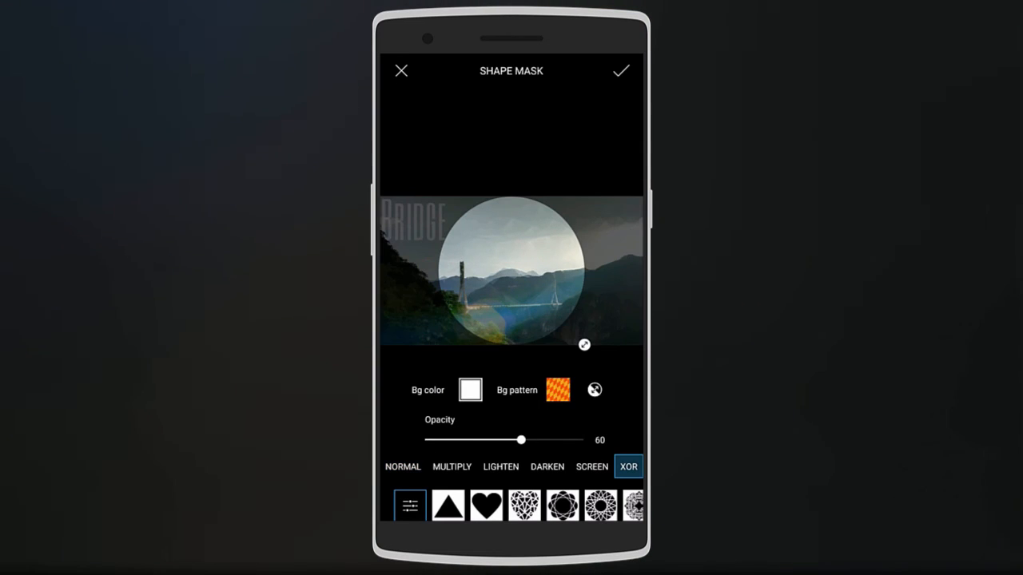
drag(521, 440, 467, 439)
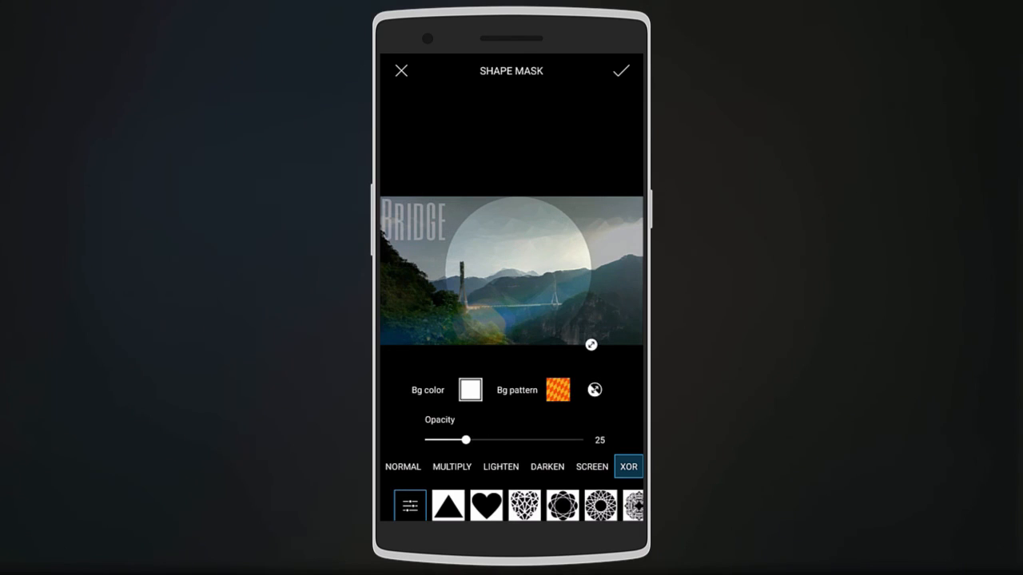
click(546, 466)
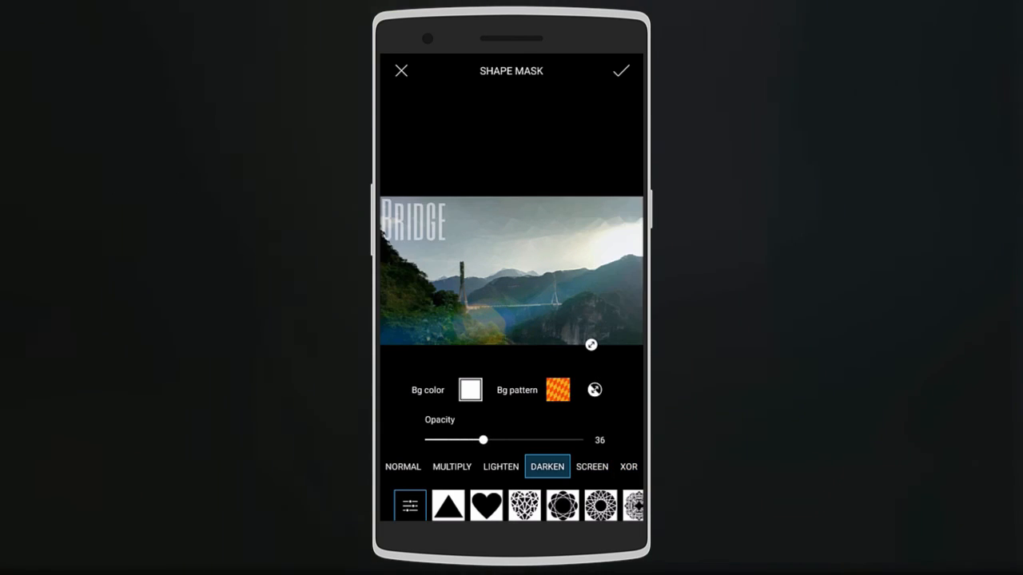